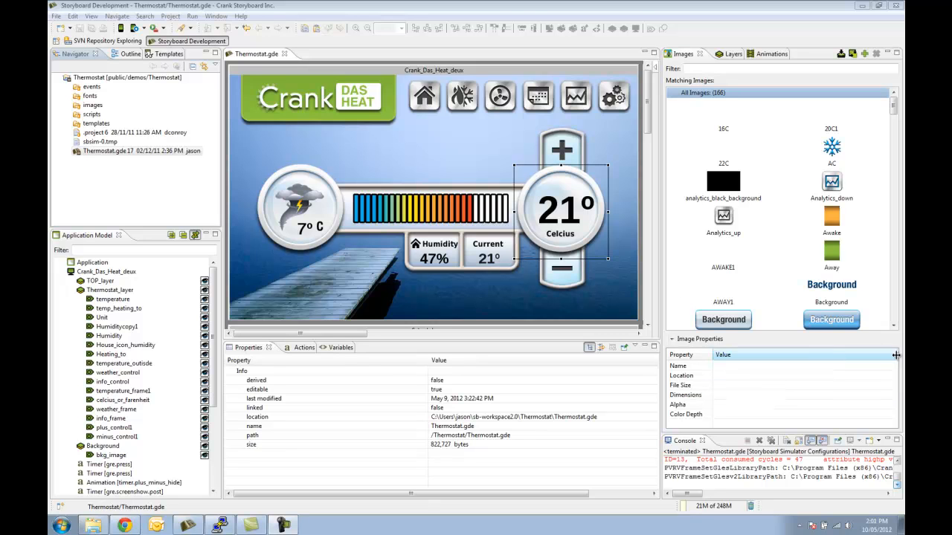
mouse_move(543, 223)
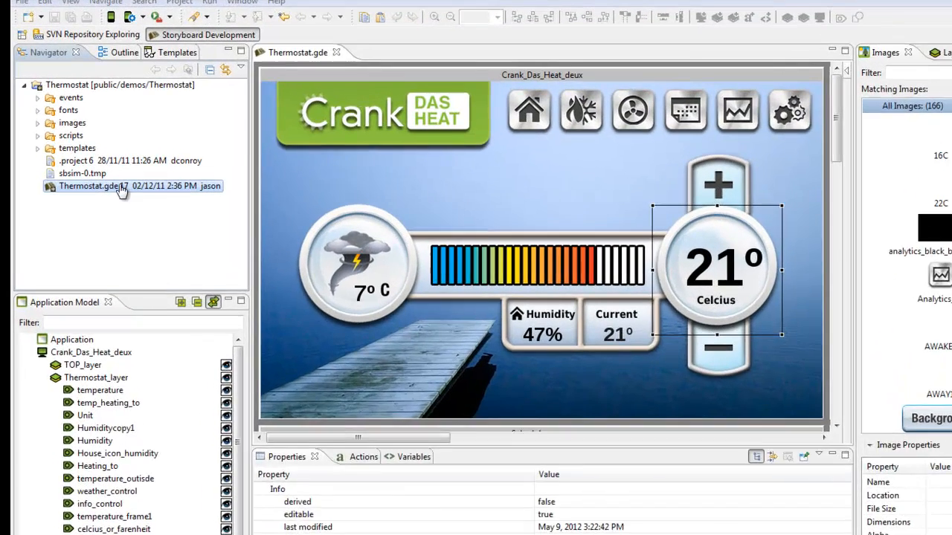
- Export Thermostat.gde as a Storyboard runtime bundle to the G:\Thermostat output directory
right_click(92, 186)
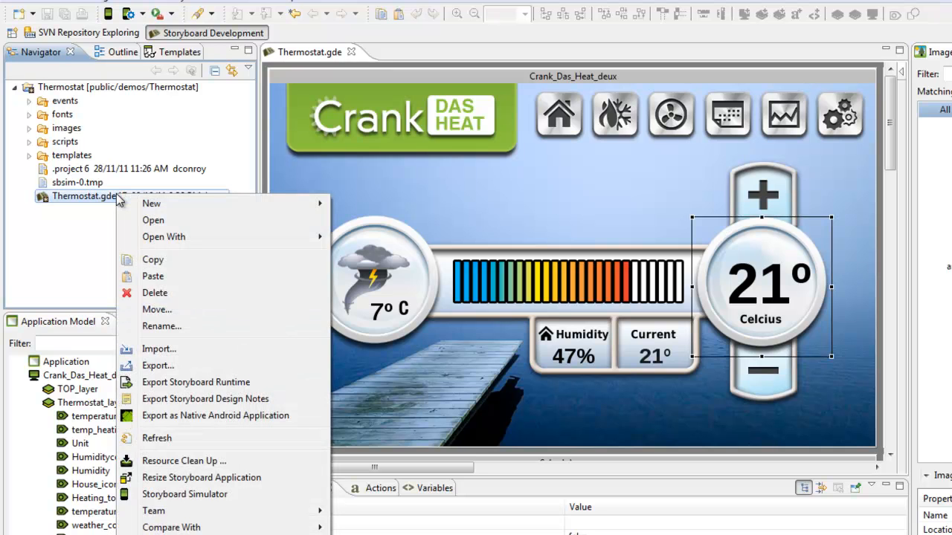
mouse_move(197, 381)
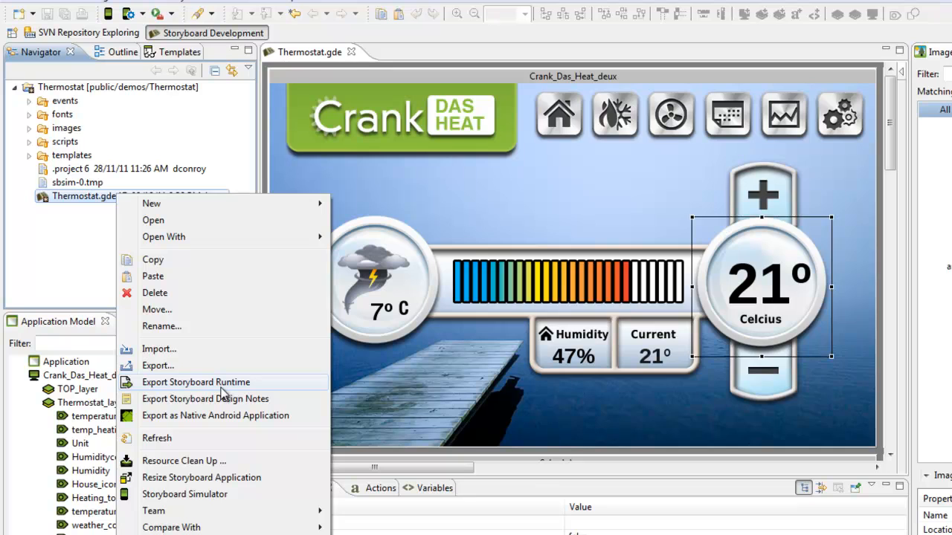
left_click(197, 381)
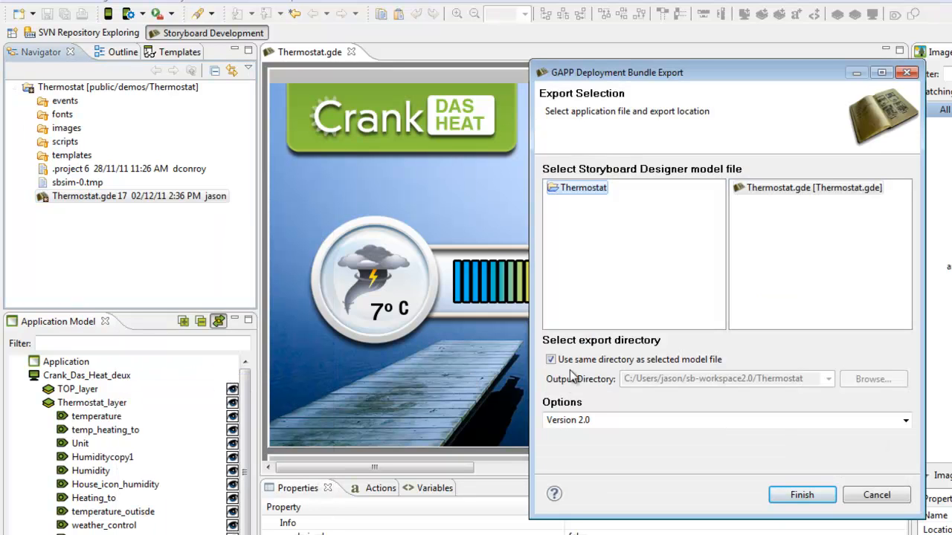
left_click(550, 359)
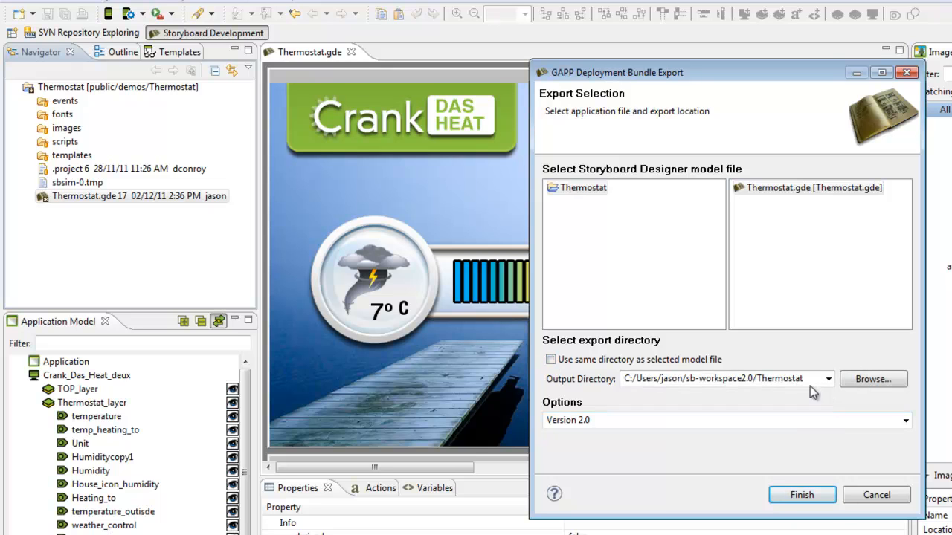
type("G:\\Thermostat")
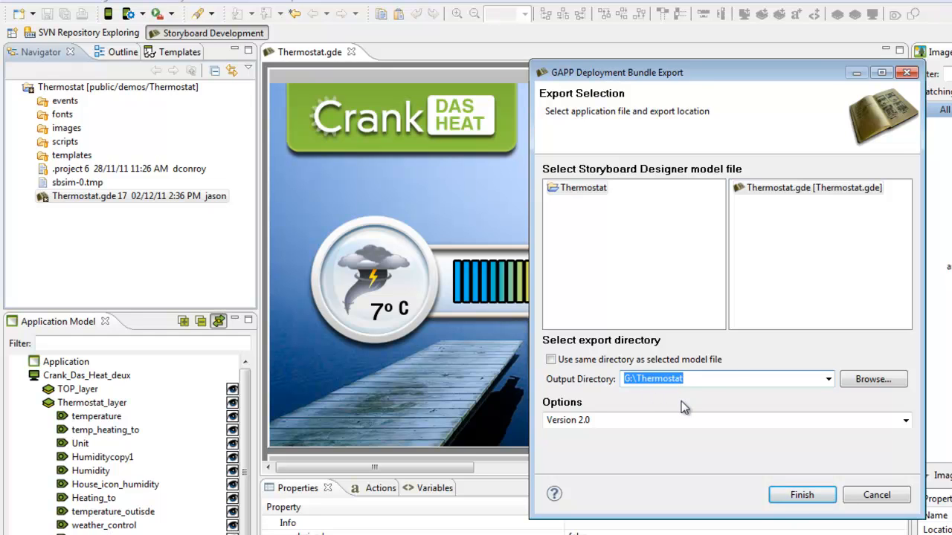
mouse_move(812, 517)
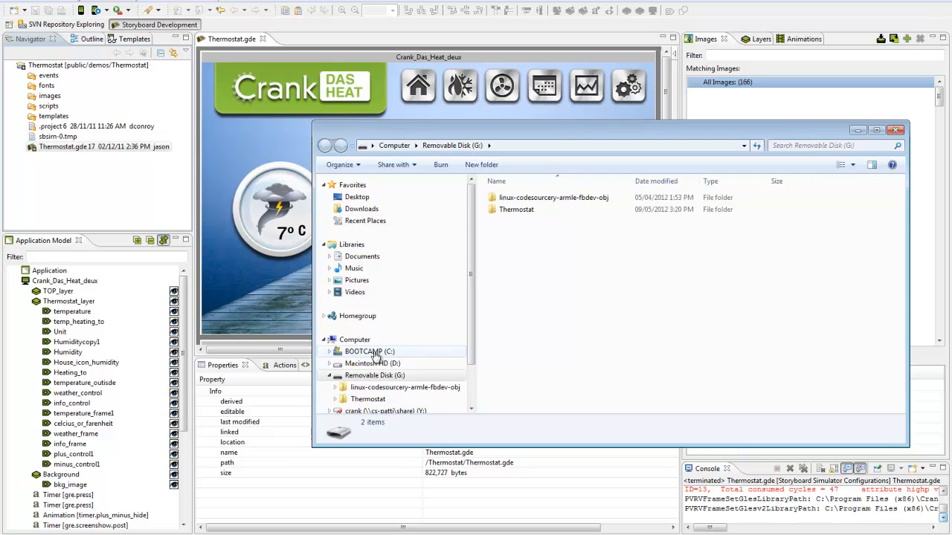
- Browse to C:\Program Files (x86)\Crank_Software2.0\Storyboard Engine\2.0.0.201204050501
left_click(369, 351)
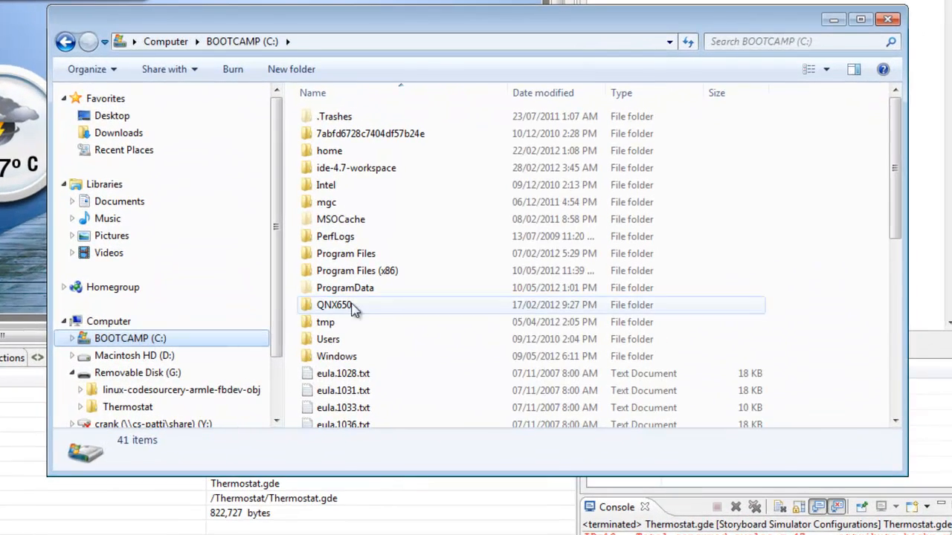
left_click(357, 271)
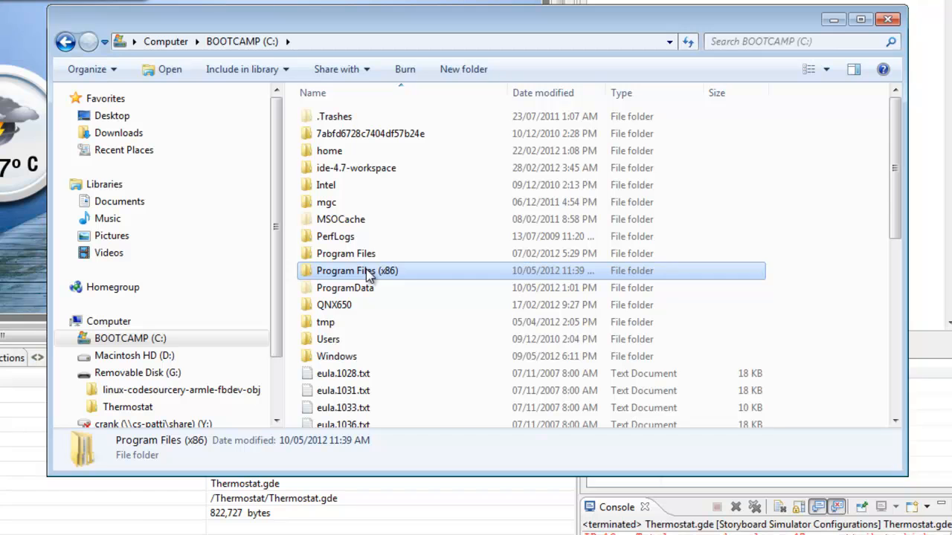
double_click(357, 271)
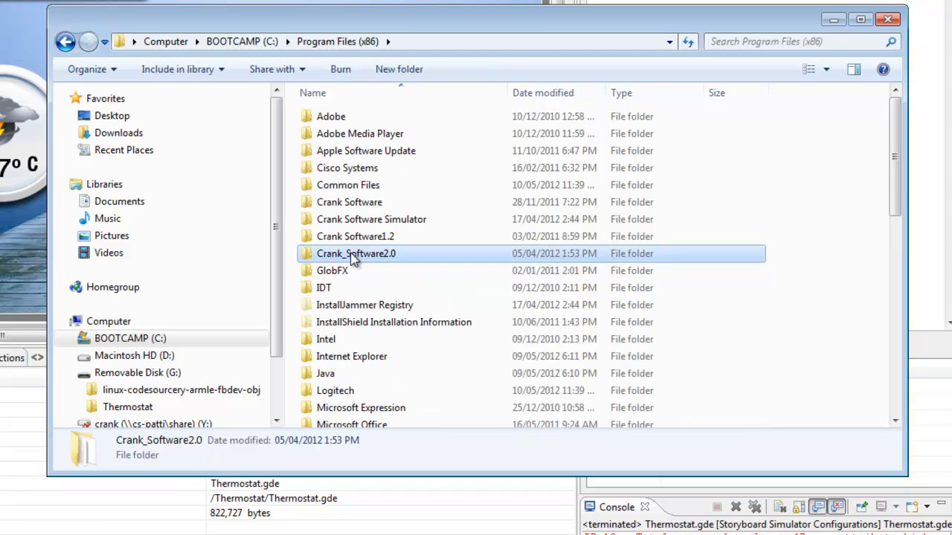
double_click(356, 253)
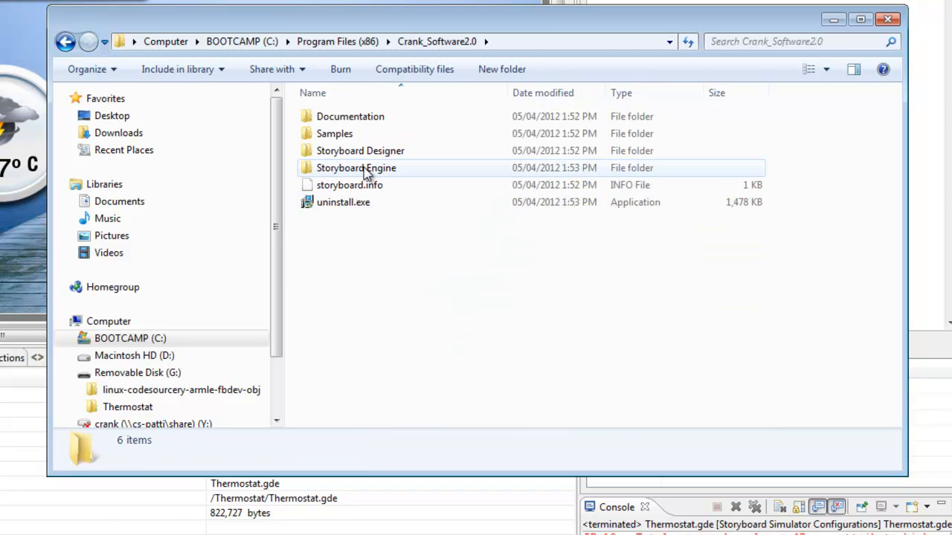
double_click(355, 167)
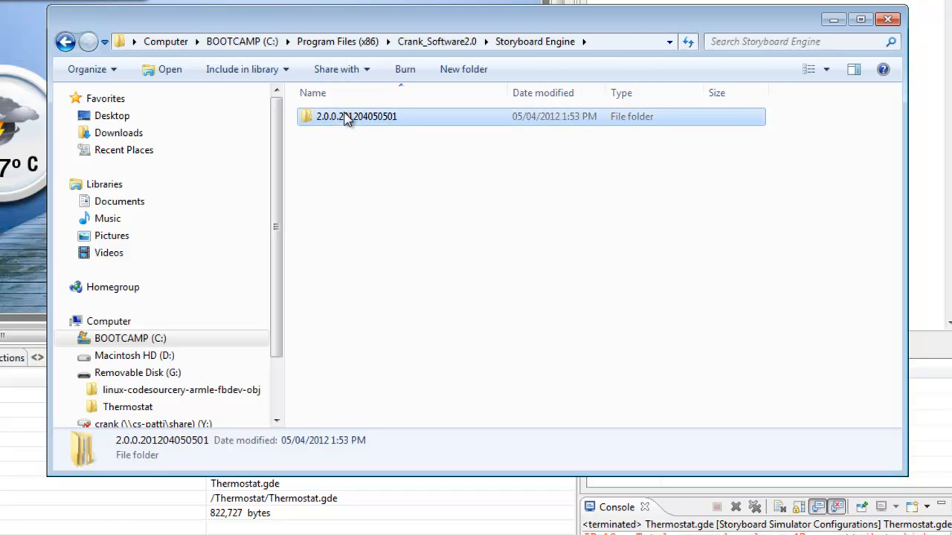
double_click(357, 116)
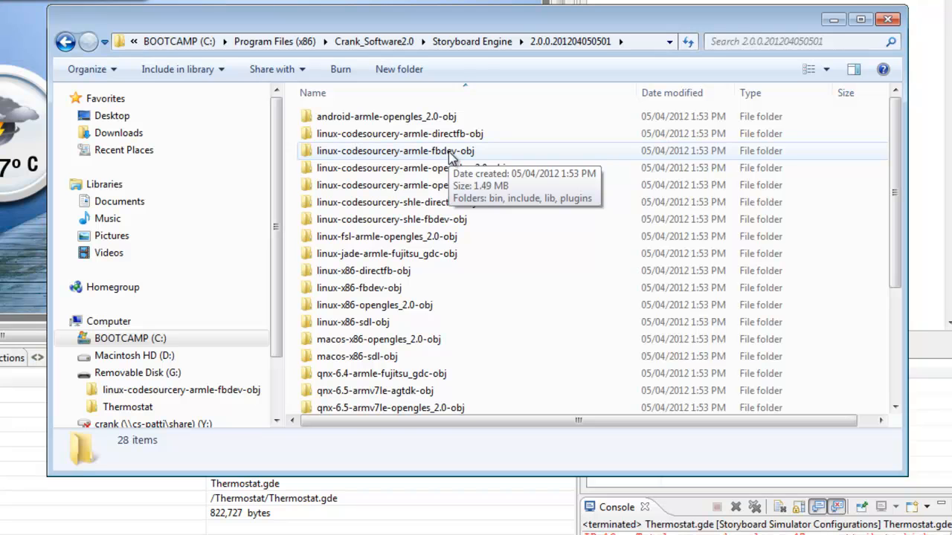
- Copy the linux-codesourcery-armle-fbdev-obj runtime folder to Removable Disk (G:)
left_click(395, 151)
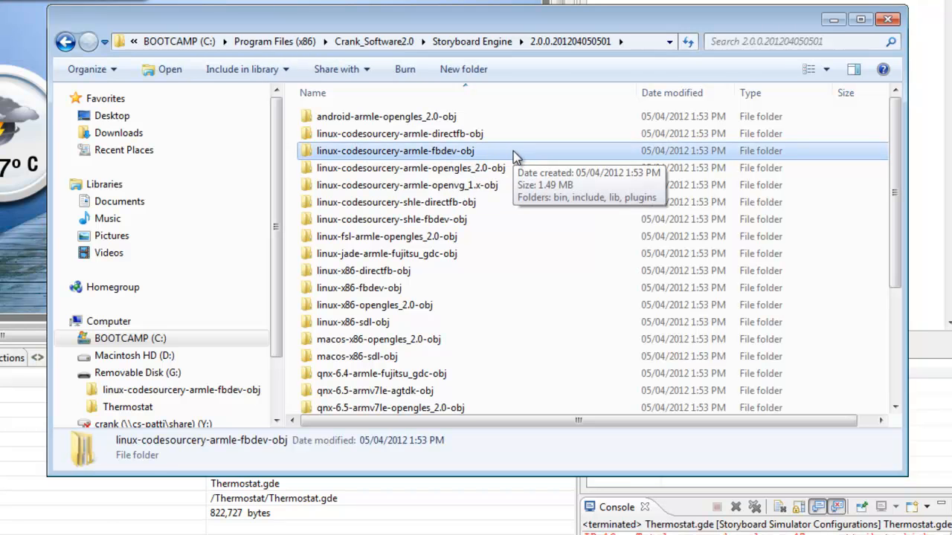
right_click(394, 150)
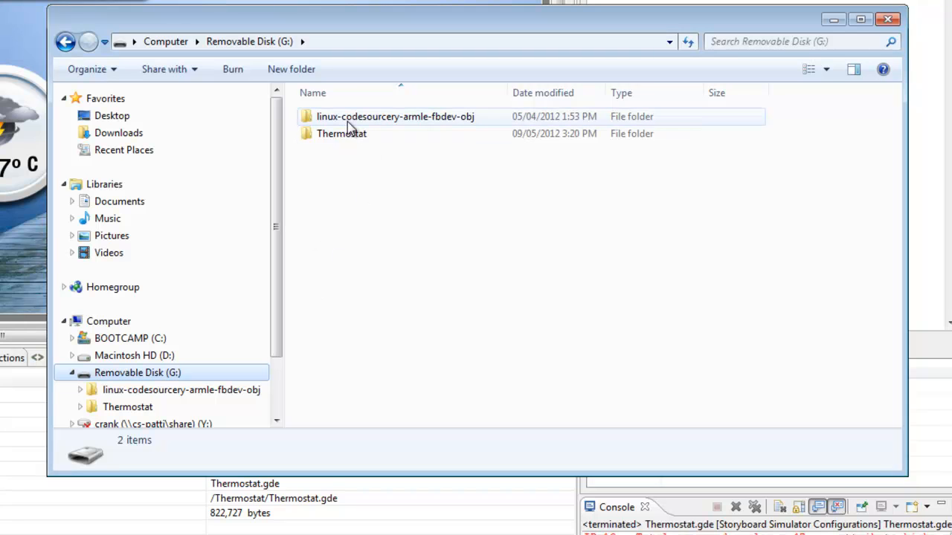
mouse_move(404, 122)
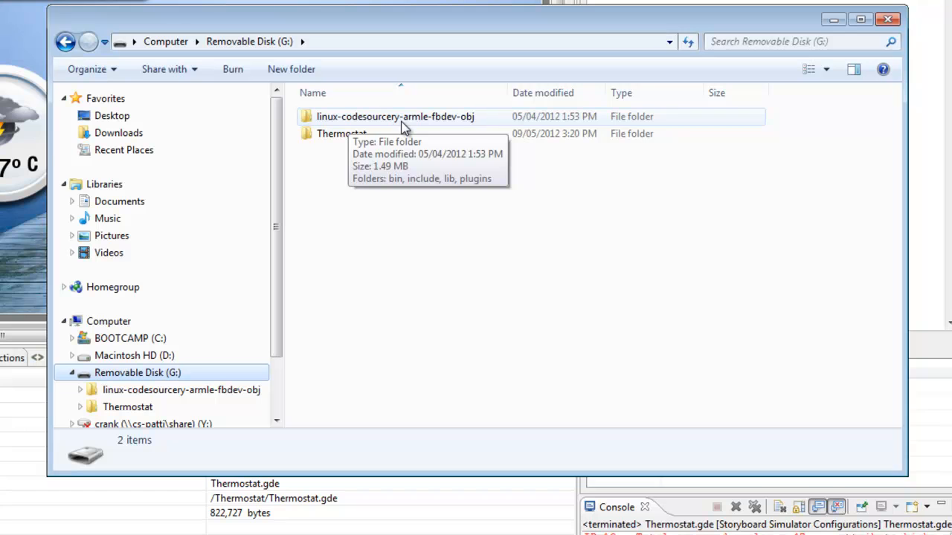
mouse_move(399, 137)
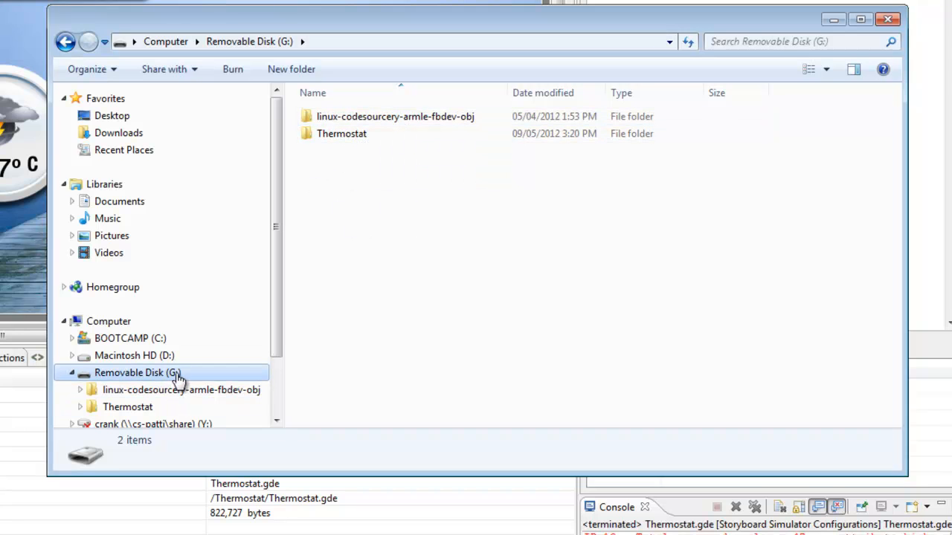
- Eject Removable Disk (G:) from the navigation pane
right_click(137, 372)
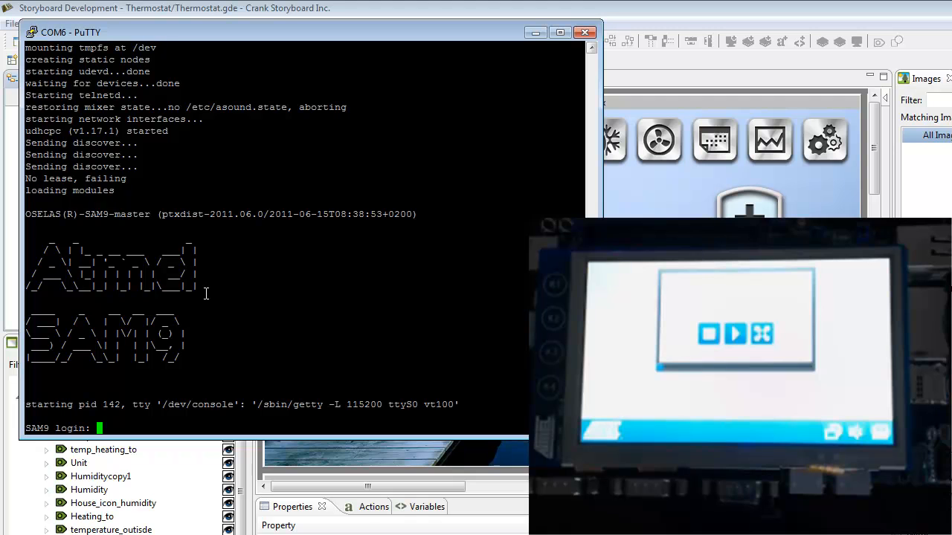
- Log in as root and run /etc/init.d/atmel-video-demo stop
type("root")
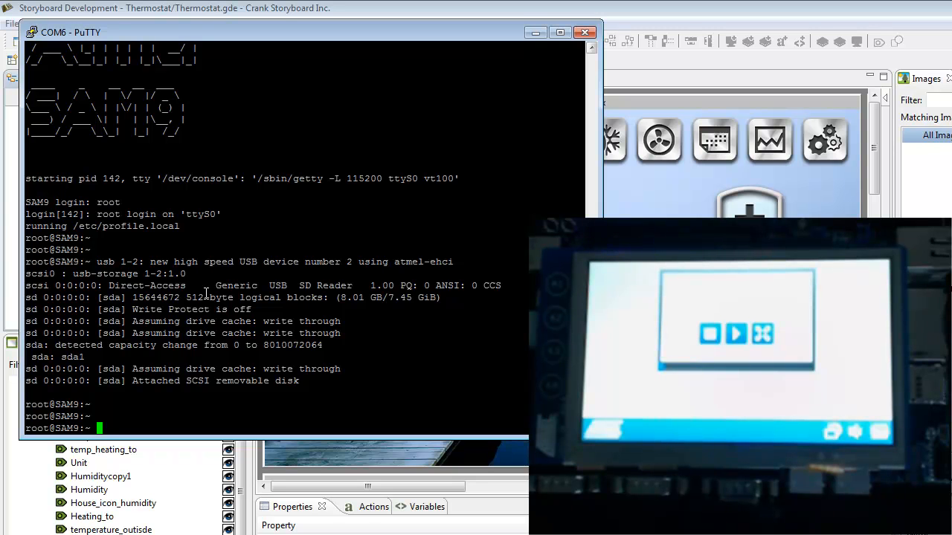
type("/etc/")
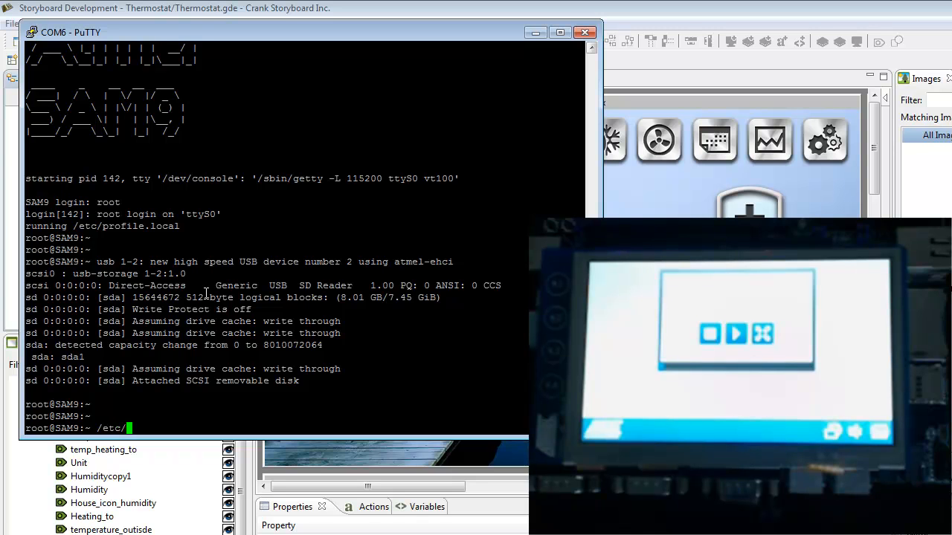
type("init")
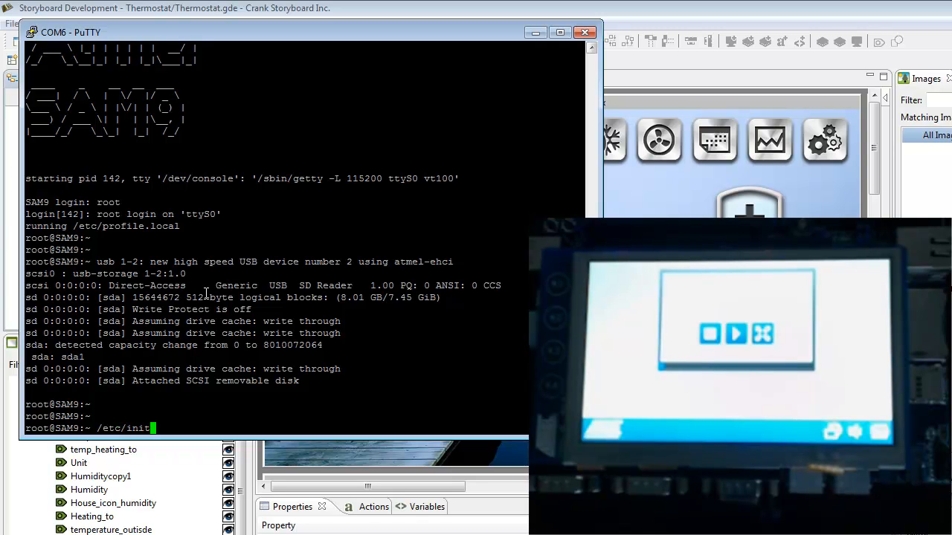
type(".d.")
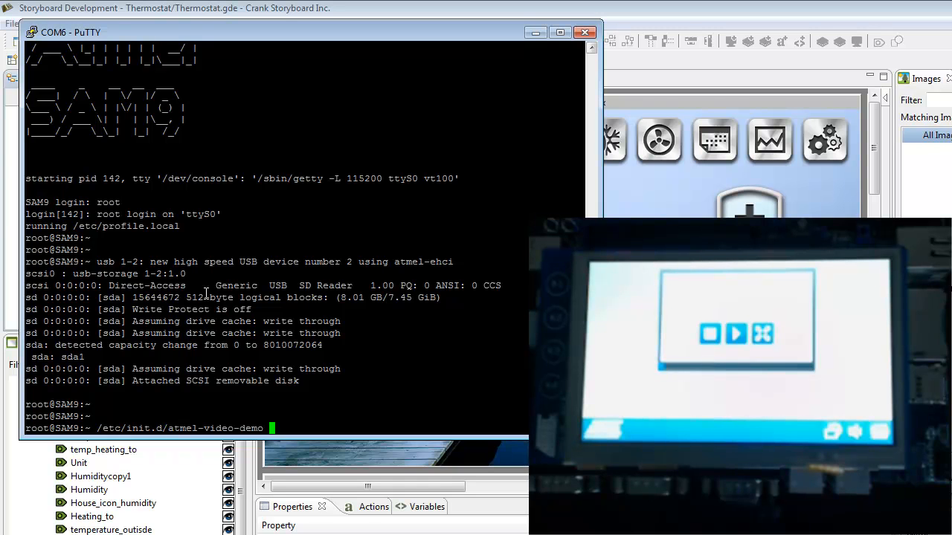
type("stop")
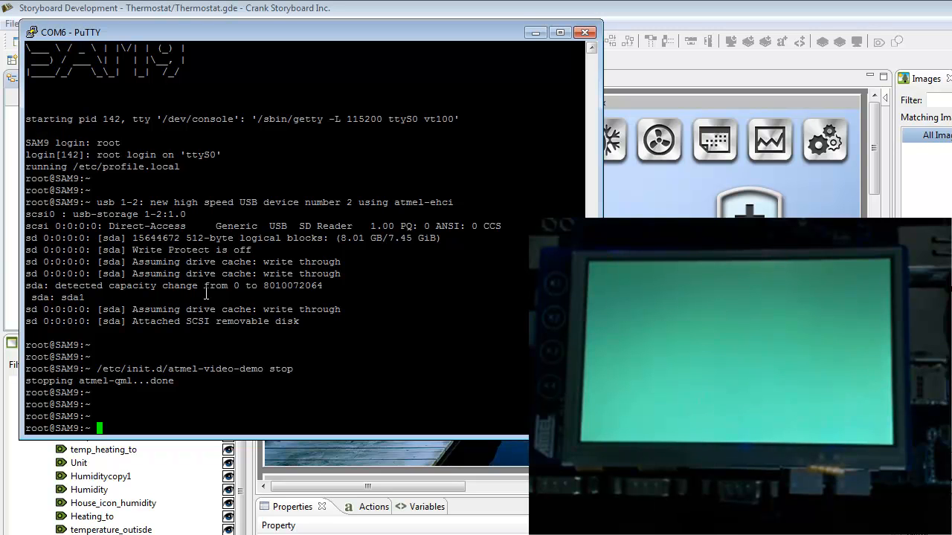
- Mount /dev/sda1 at /mnt/dos and list its Thermostat and fbdev runtime folders
type("mount")
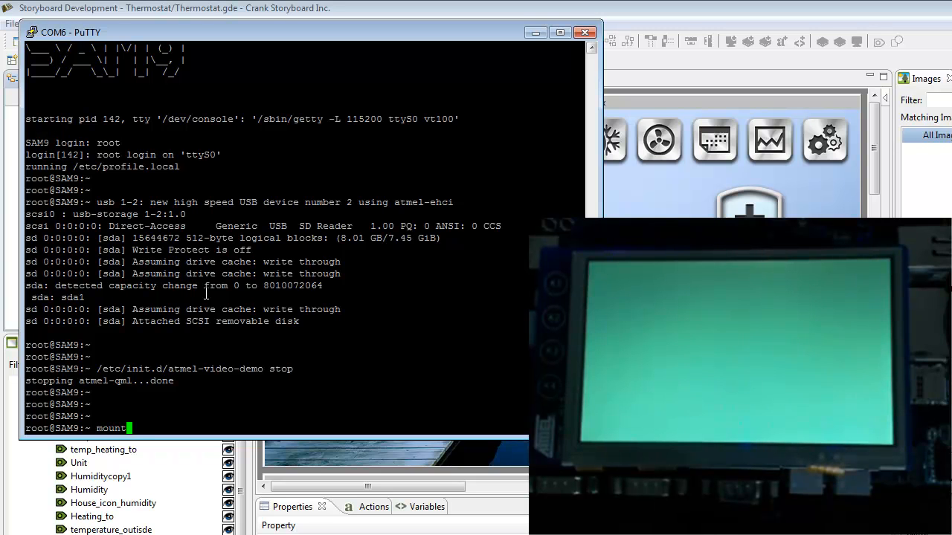
type("/")
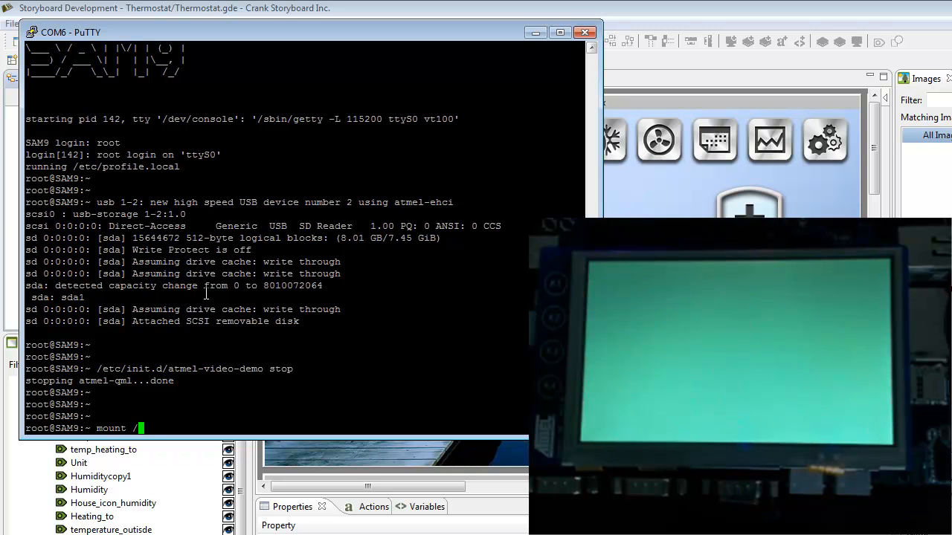
type("dev")
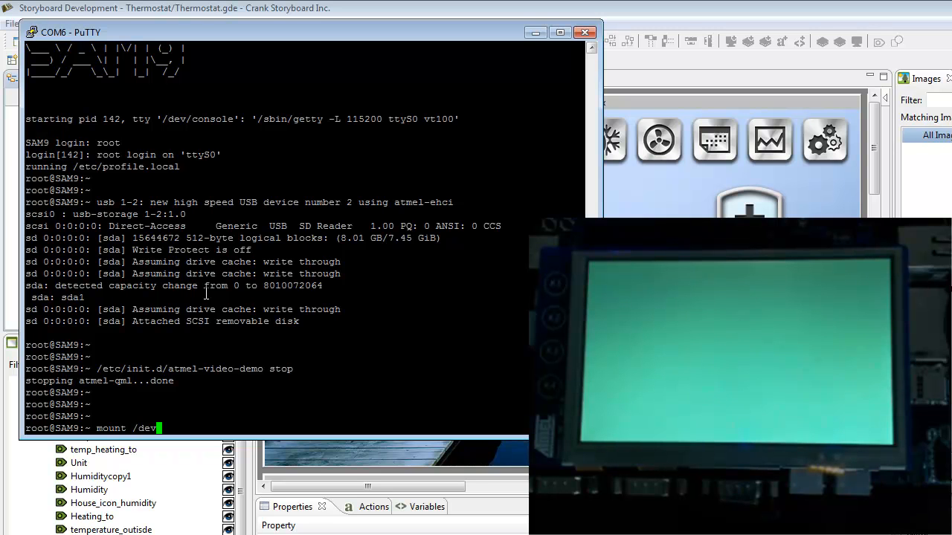
type("/sda1")
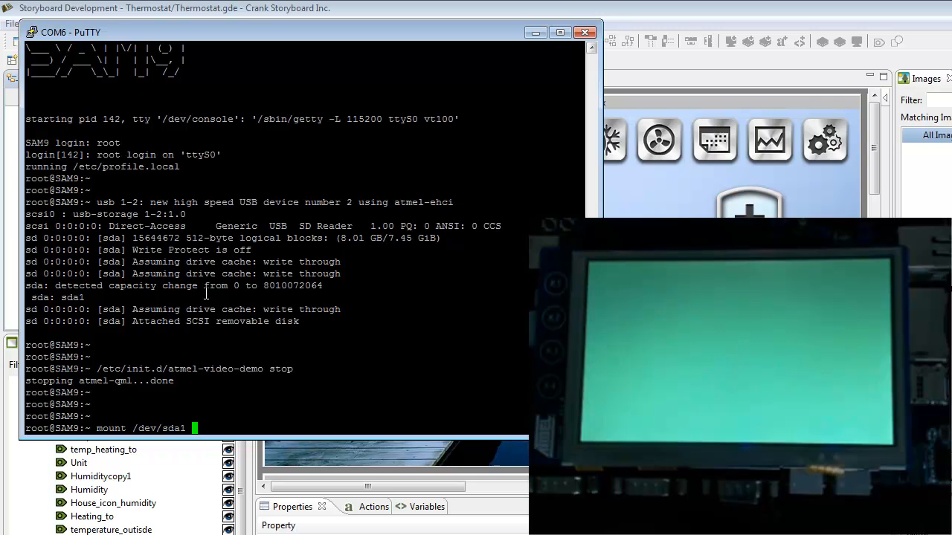
type("/mnt")
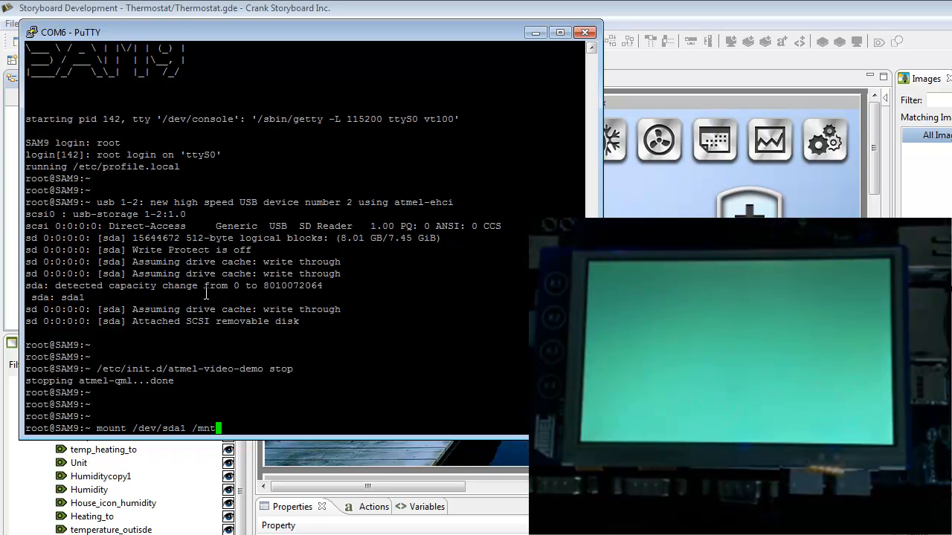
type("/dos")
type("ls /mnt/d")
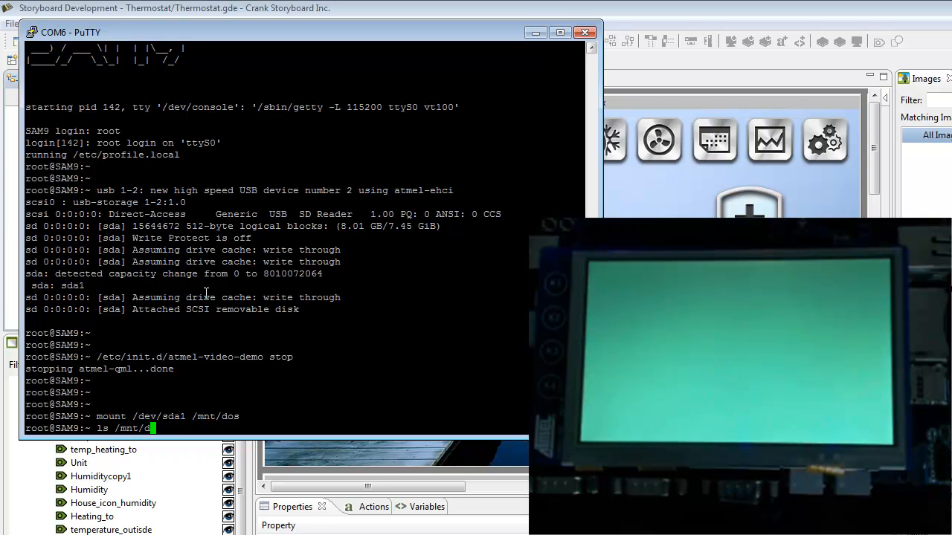
key("Return")
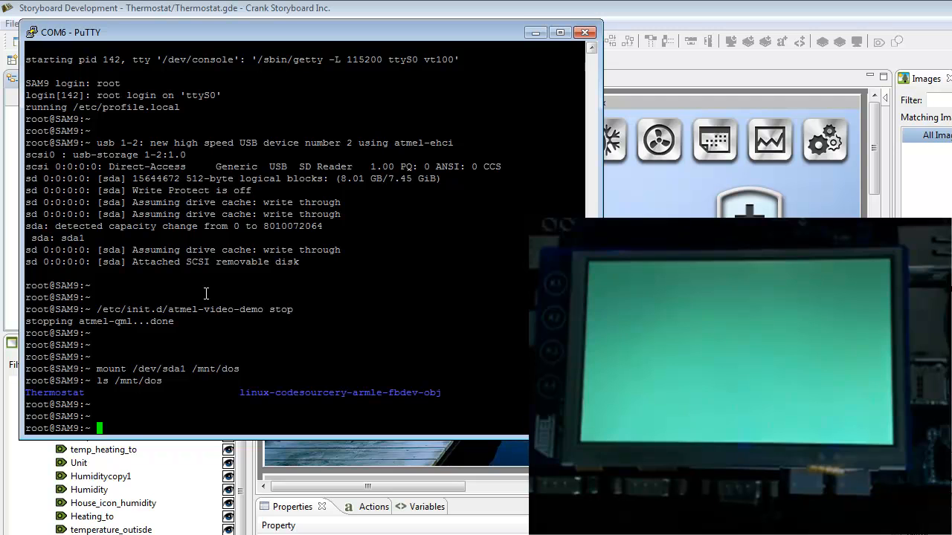
- Export GRE_PLUGINS=/mnt/dos/linux-codesourcery-armle-fbdev-obj/plugins/
type("expop")
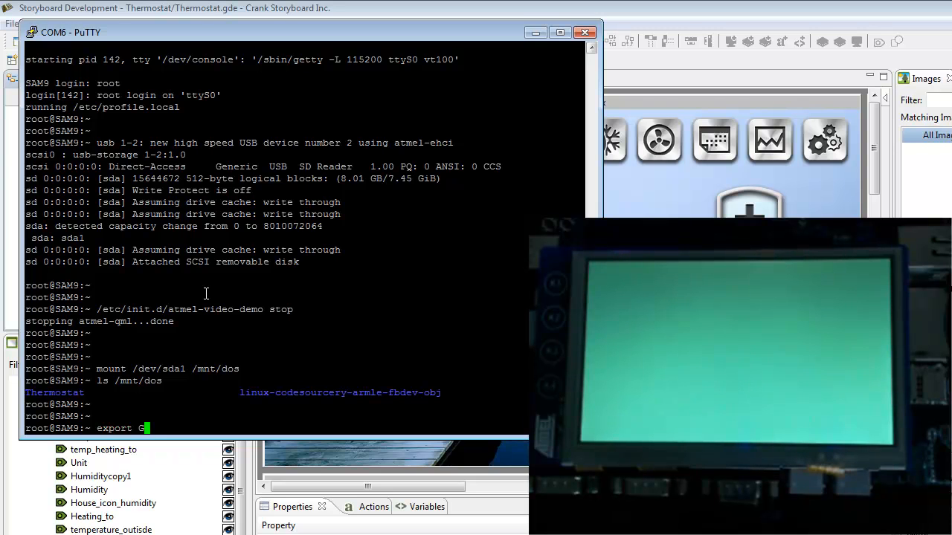
type("RE")
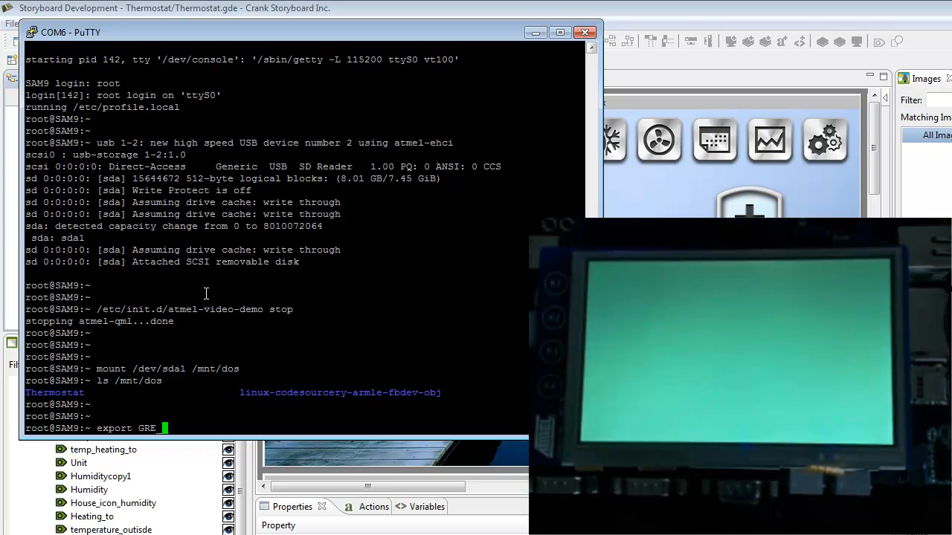
type("_PL")
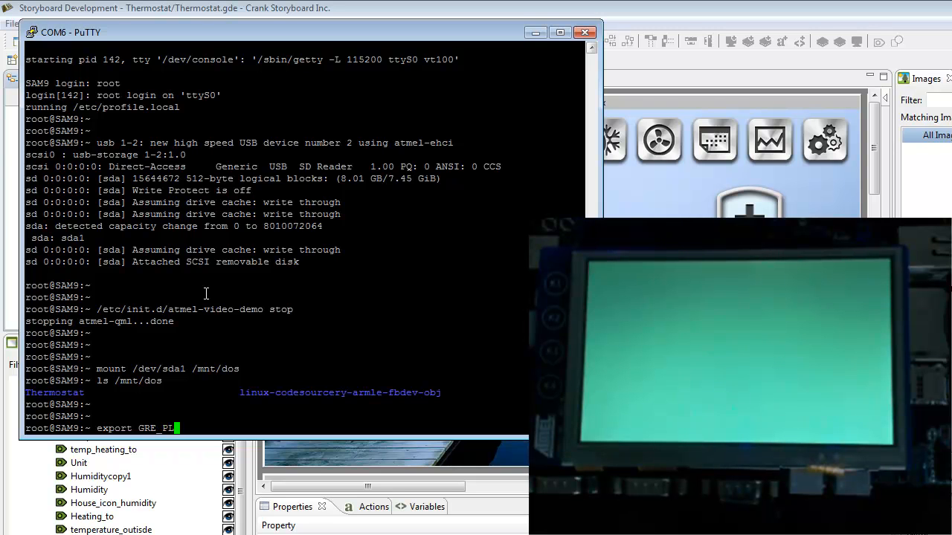
type("UGINS")
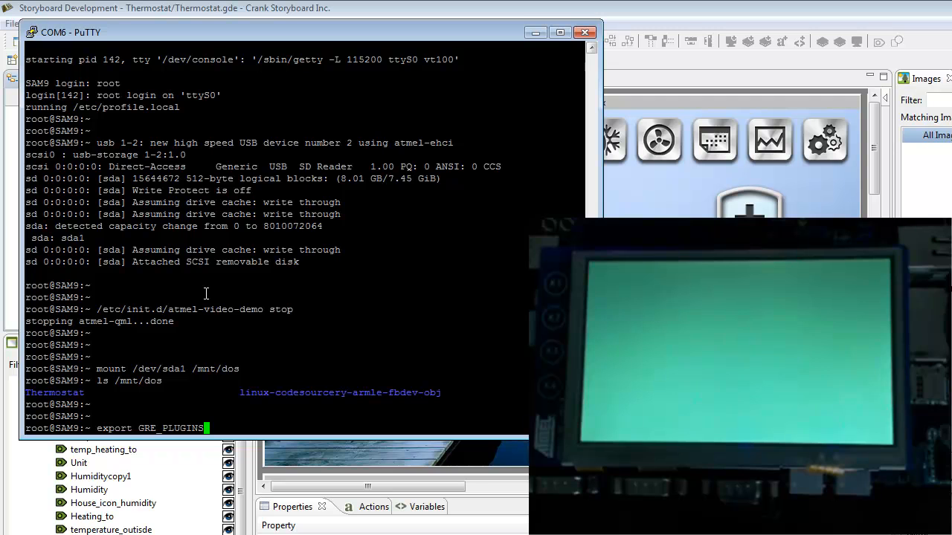
type("= /")
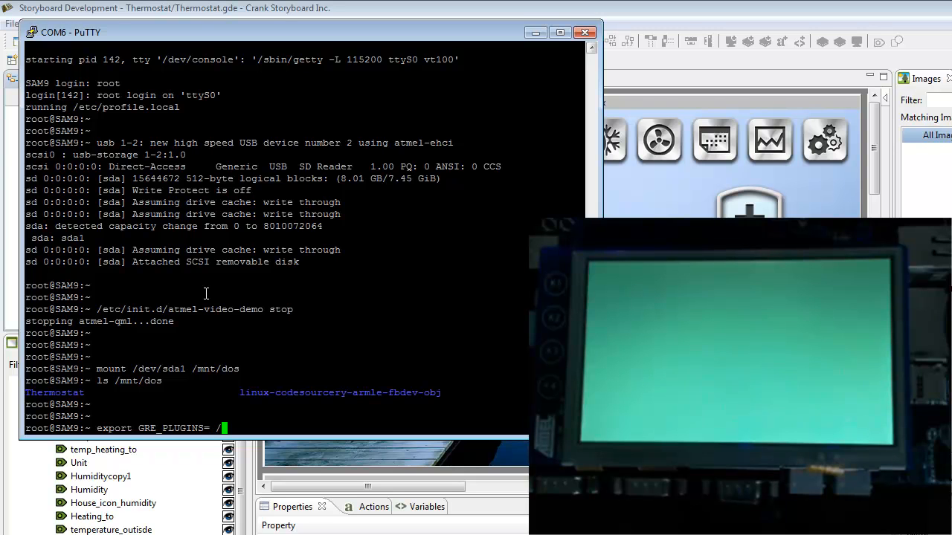
type("mnt/dos/linux-codesourcery-armle-fbdev-obj/plugins/")
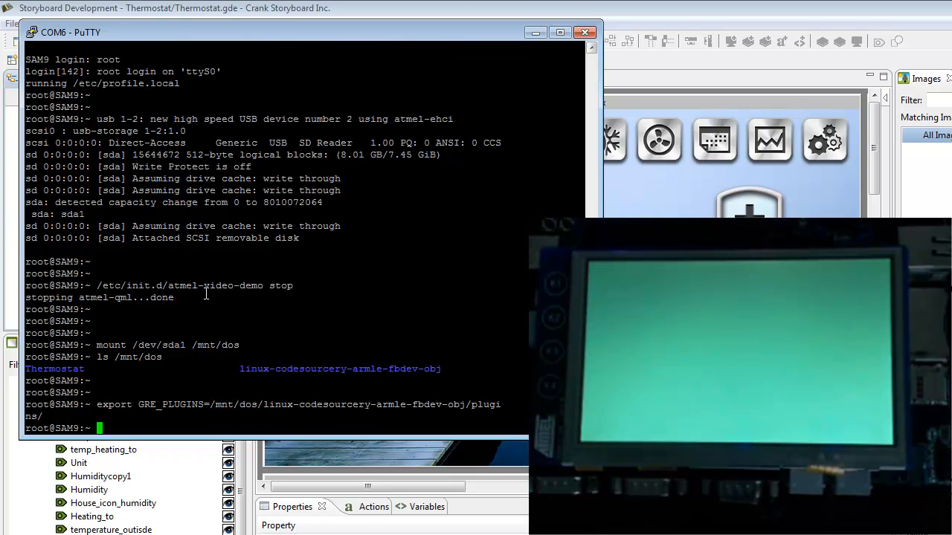
type("export")
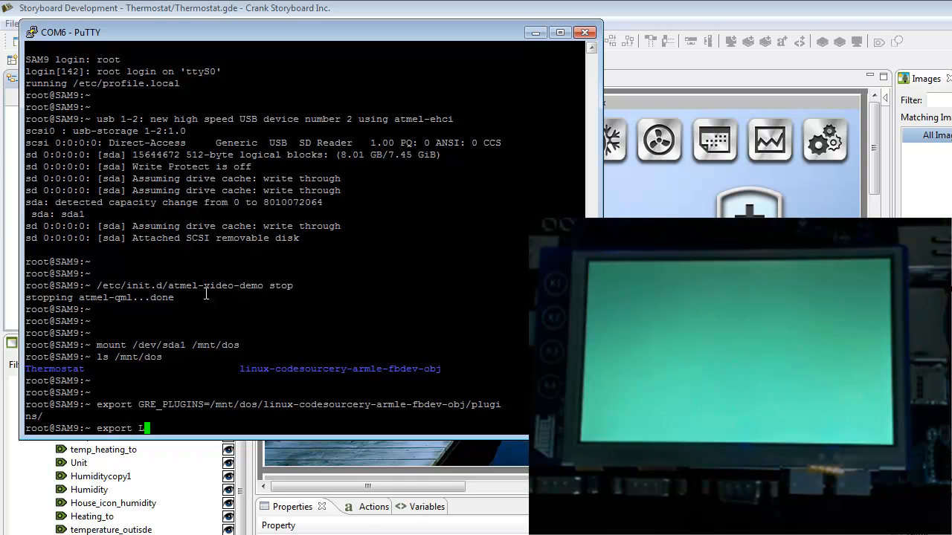
- Export LD_LIBRARY_PATH=$LD_LIBRARY_PATH:/mnt/dos/linux-codesourcery-armle-fbdev-obj/lib, fixing the stray space
type("LD_L")
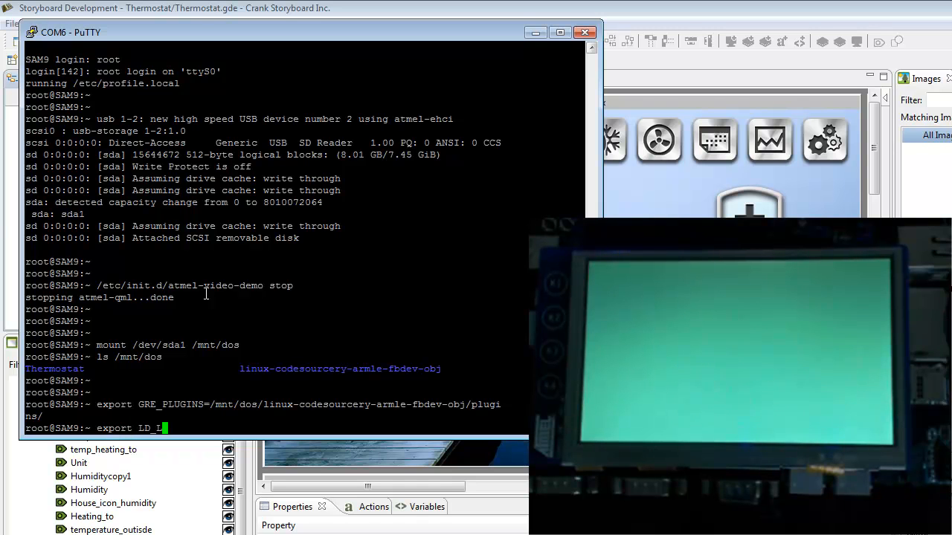
type("IBRAR")
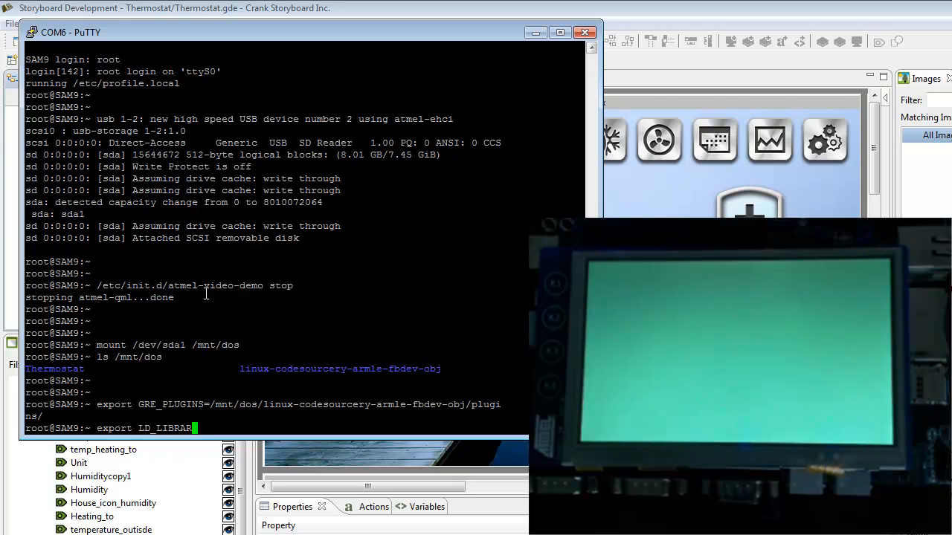
type("Y_PATH")
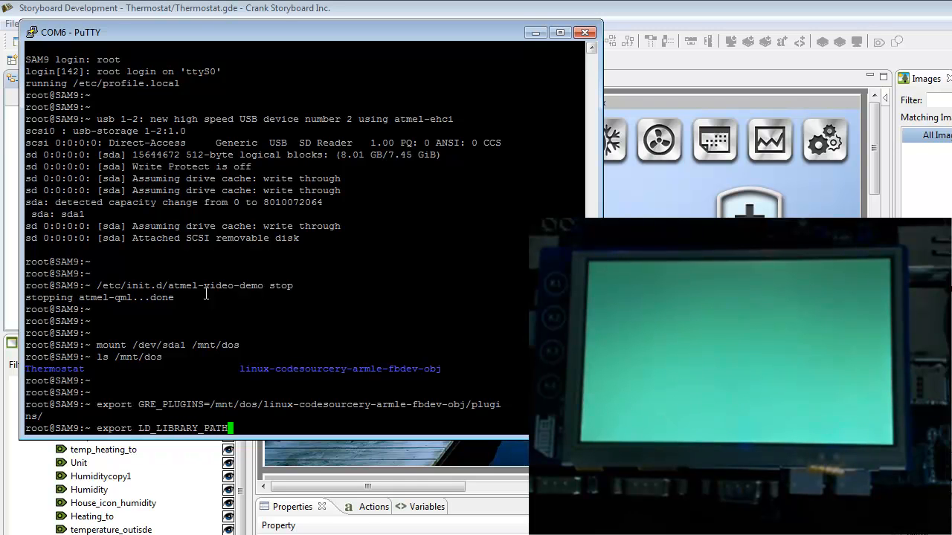
type("=")
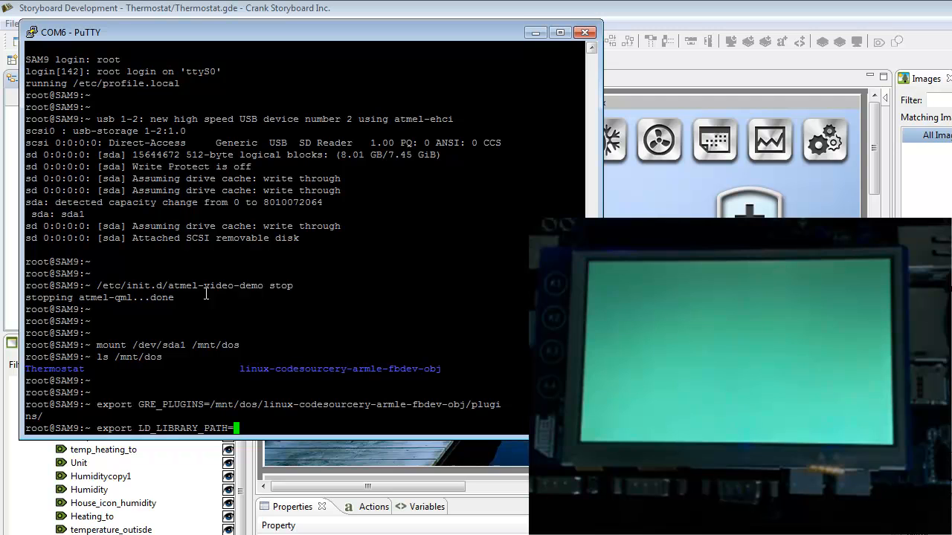
type("$")
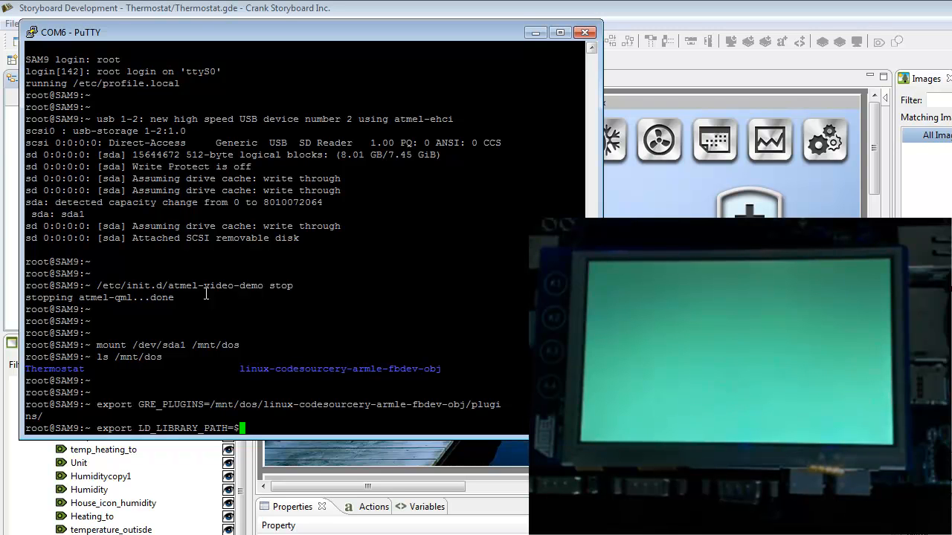
type("L")
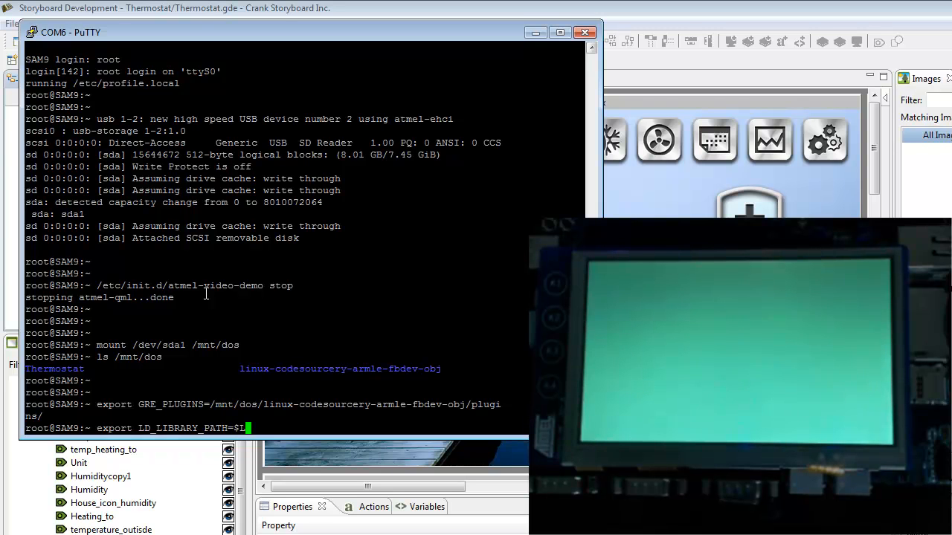
type("D_LIBRAR")
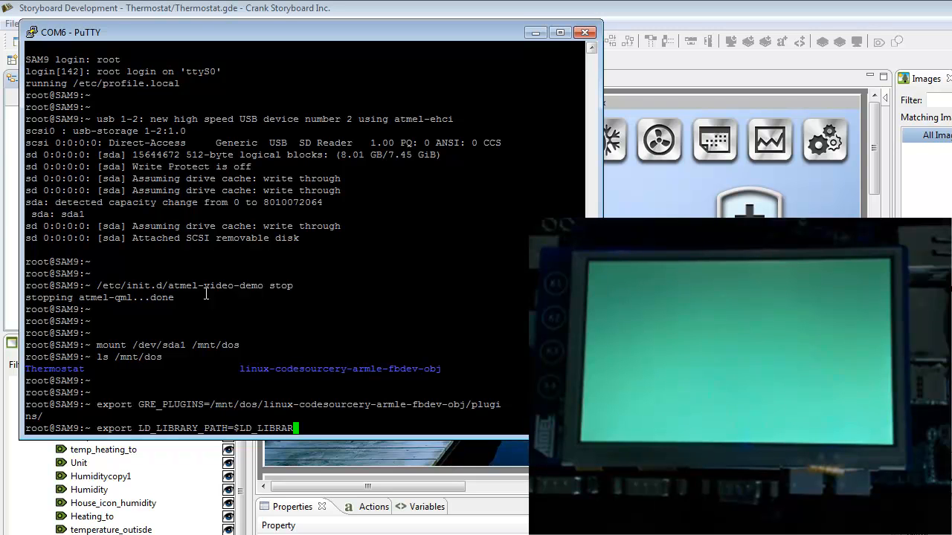
type("_PATH:")
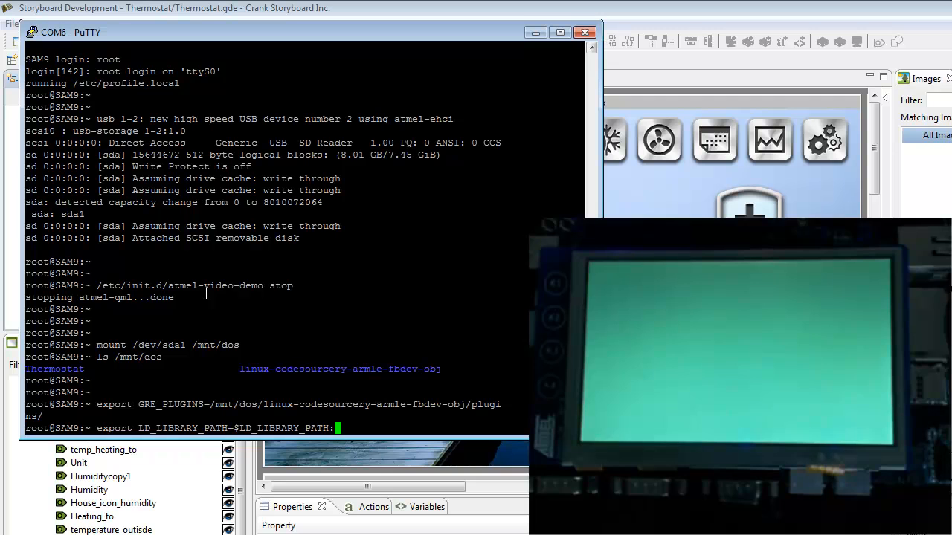
type("/mnt/dos/")
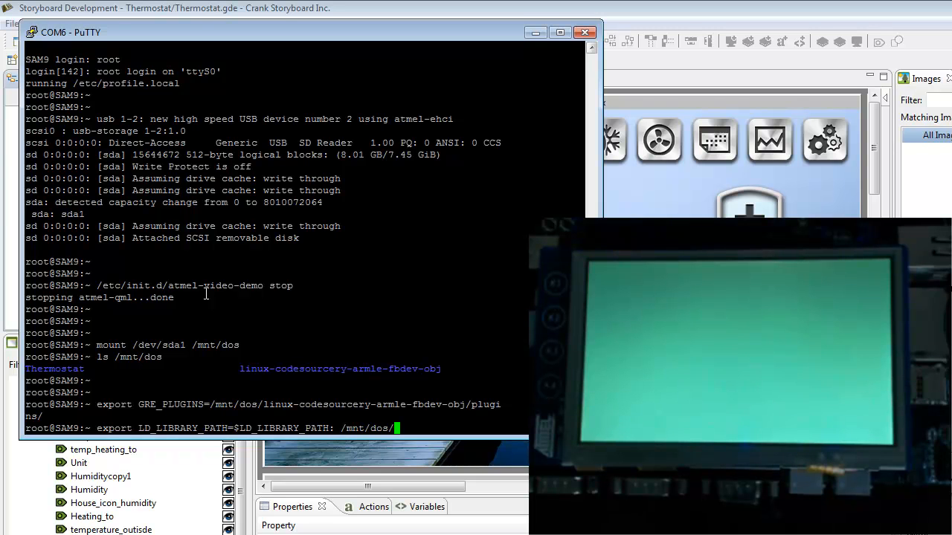
type("linux-codesourcery-armle-fbdev-obj/1")
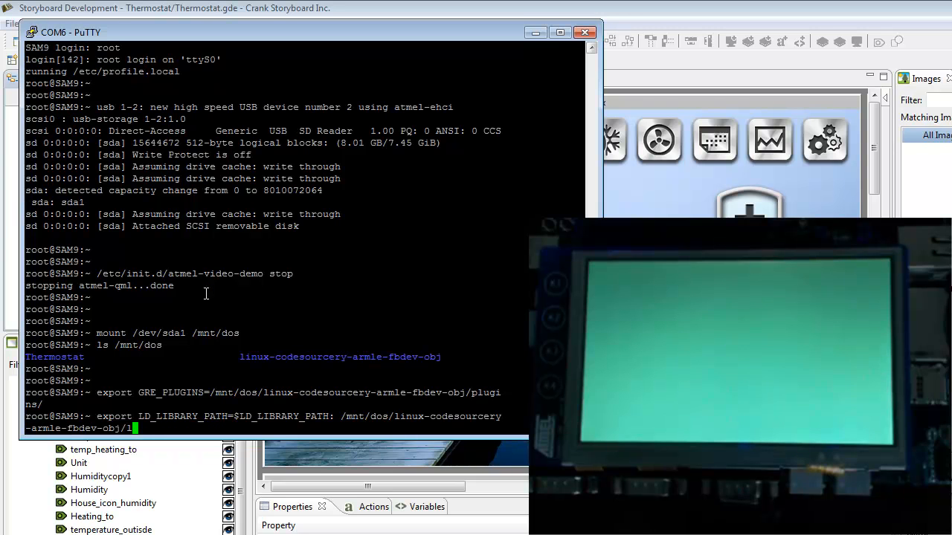
type("ib")
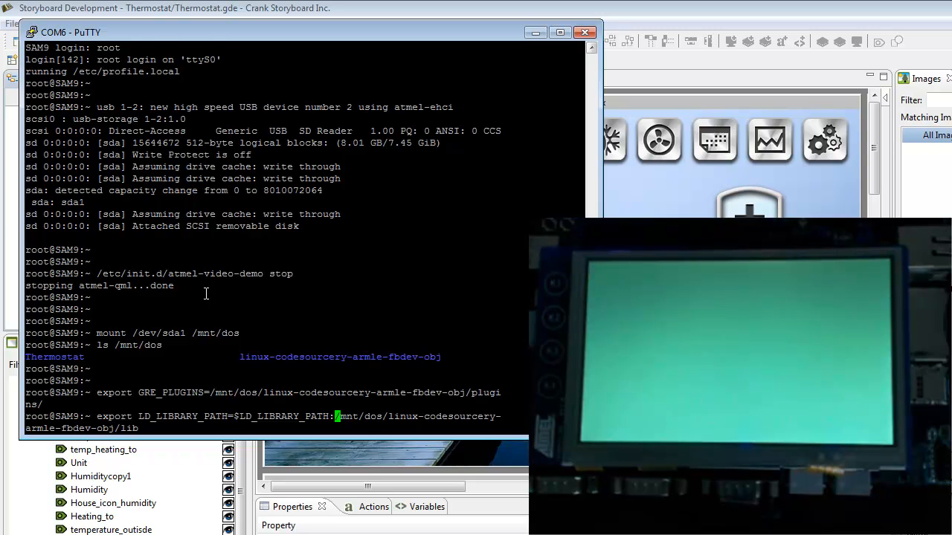
key("Return")
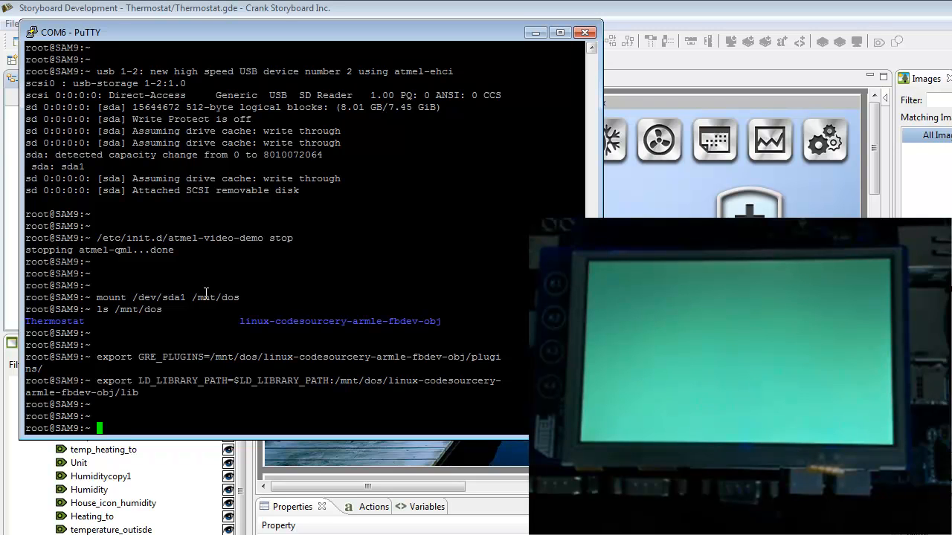
- Change directory to /mnt/dos/linux-codesourcery-armle-fbdev-obj/bin/
type("cd /")
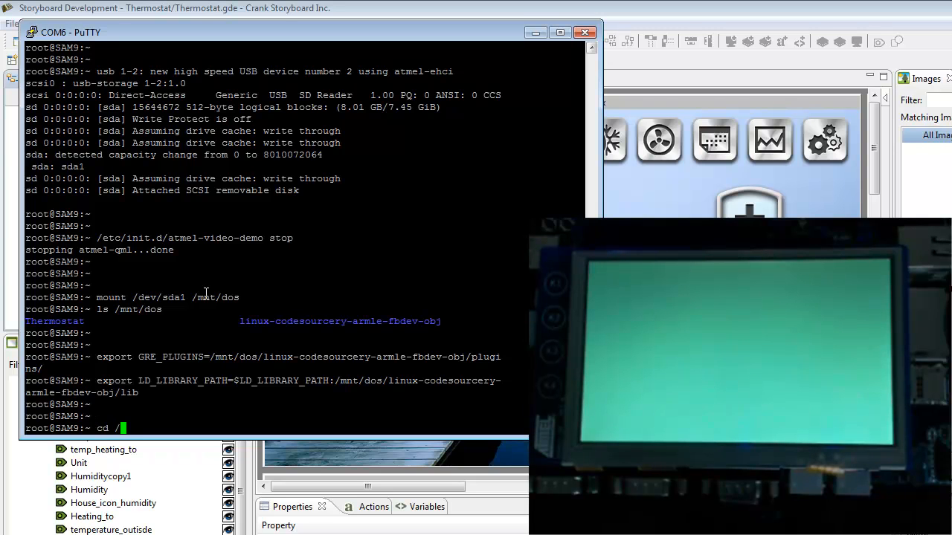
type("mnt/")
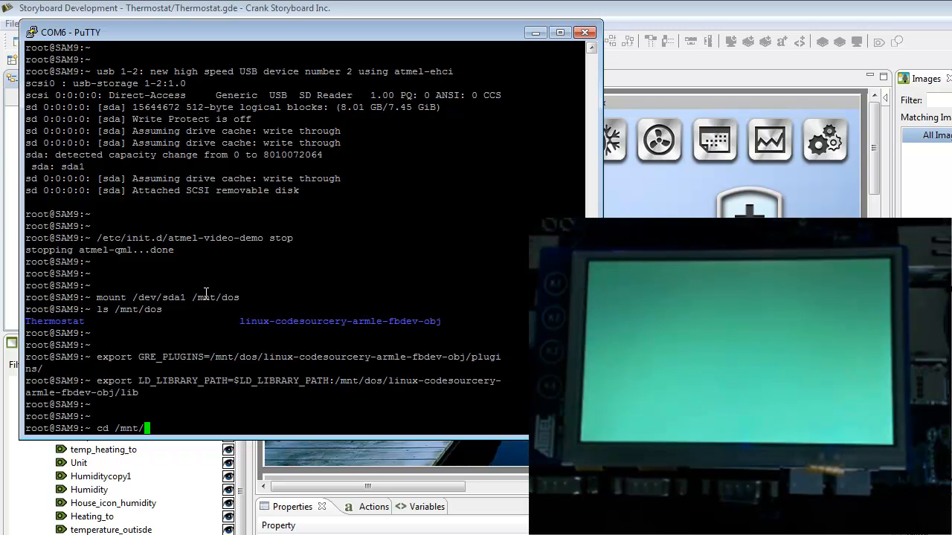
type("dos/l")
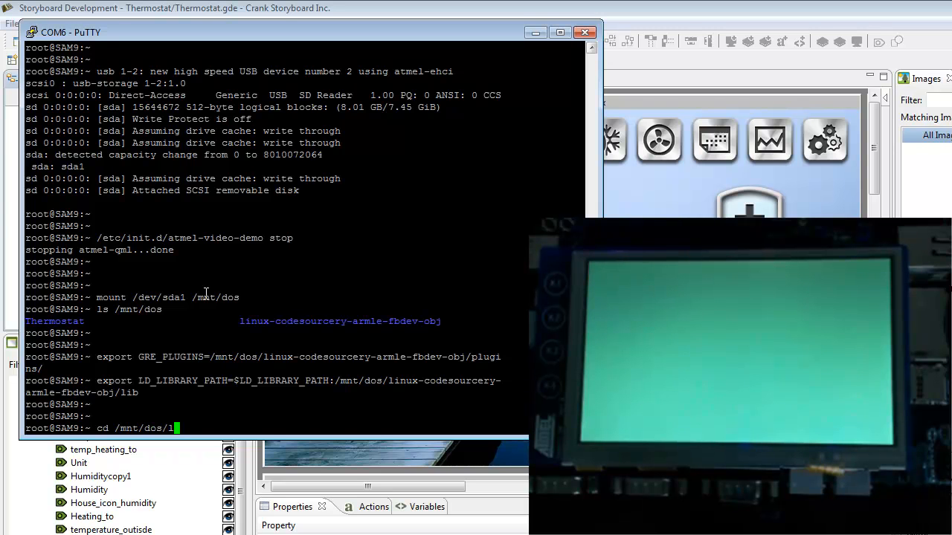
type("inux-codesourcery-armle-fbdev-obj/bin/")
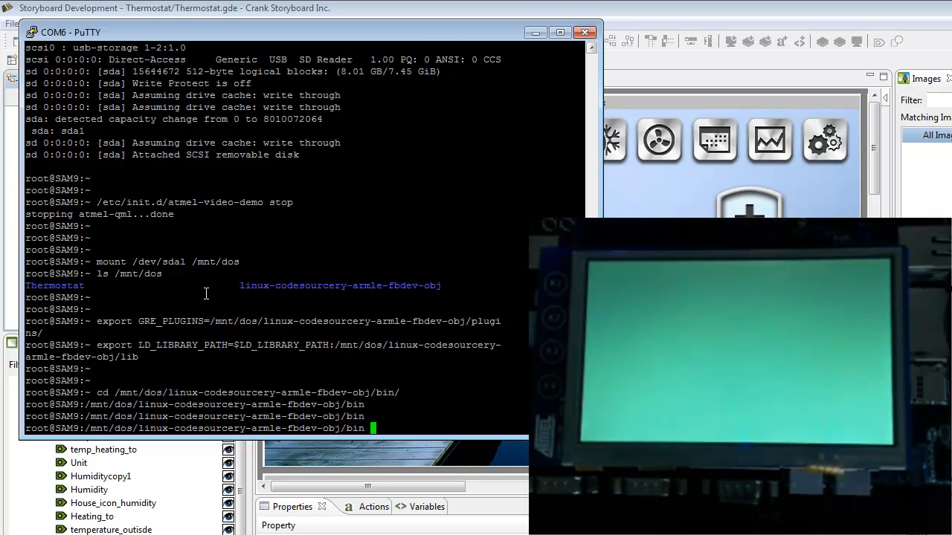
- Begin the ./sbengine command pointing at /mnt/dos/
type("./sbengine")
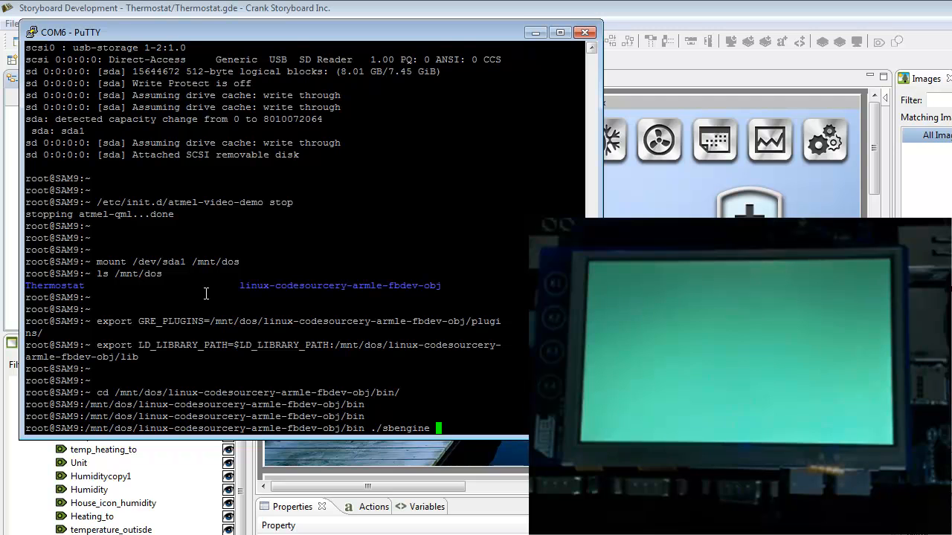
type("/mn")
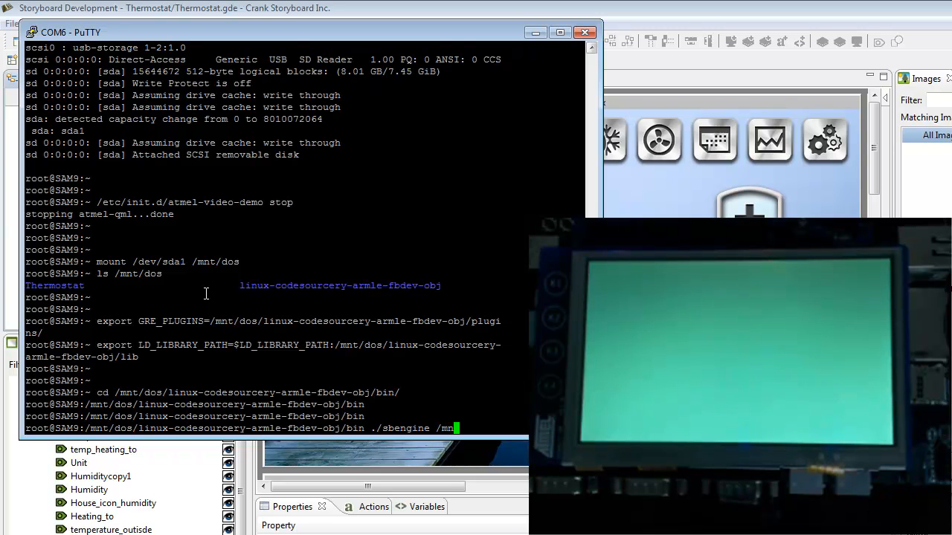
type("/dos/")
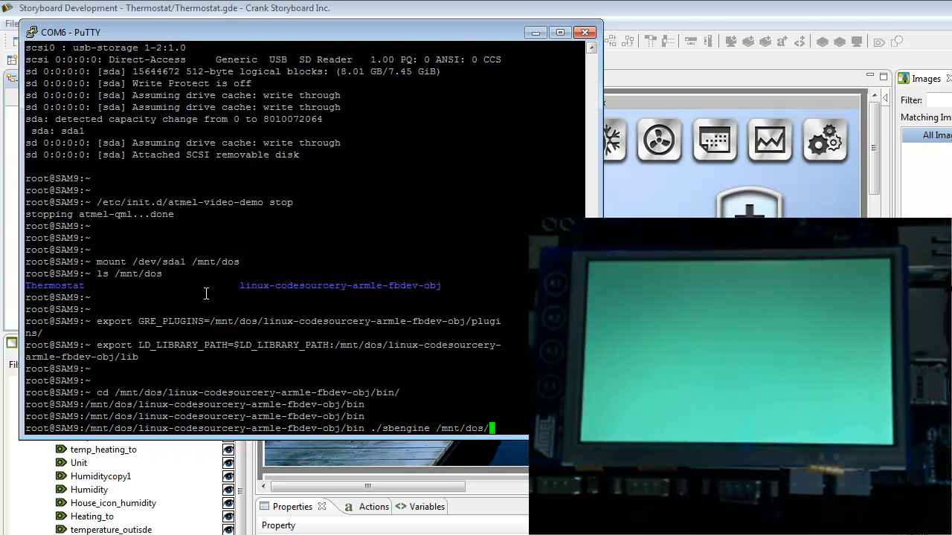